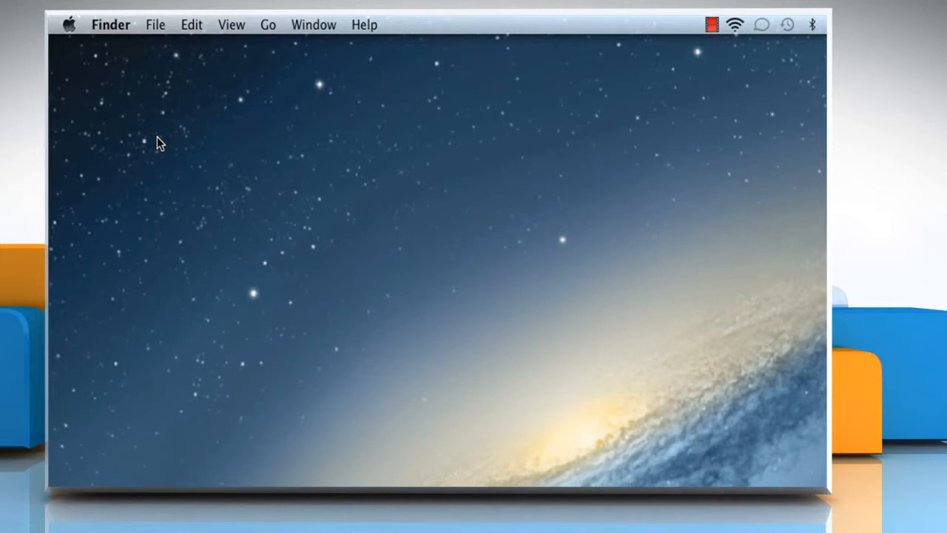
pyautogui.moveTo(69, 25)
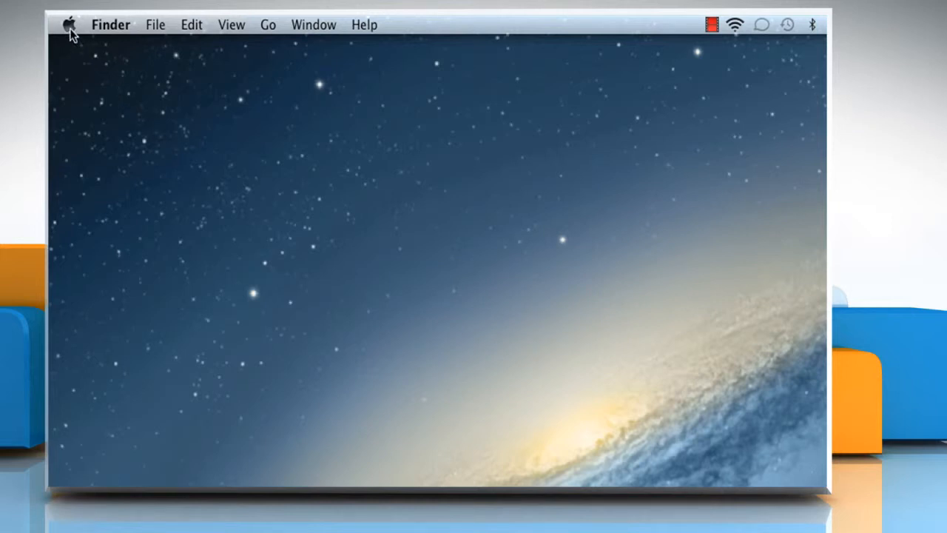
# Launch System Preferences from the Apple menu.
pyautogui.click(69, 25)
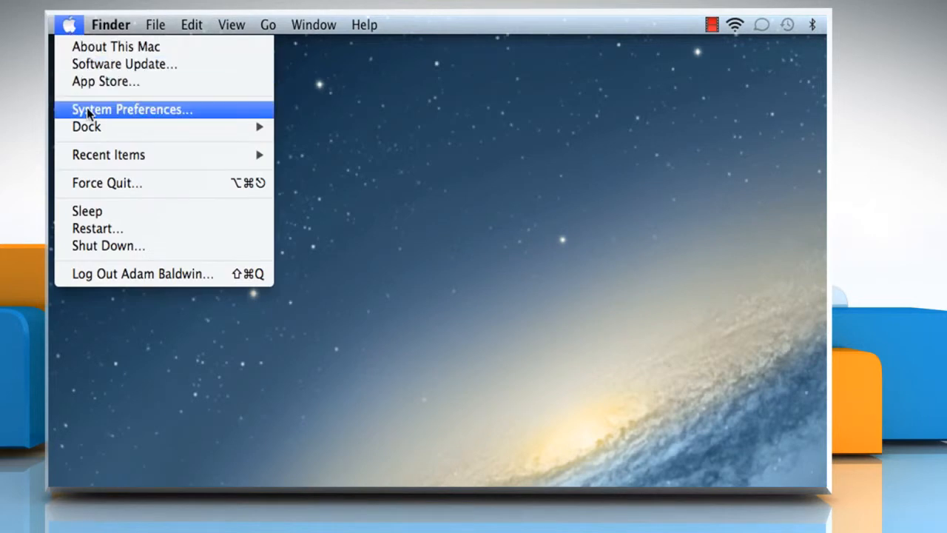
pyautogui.click(132, 109)
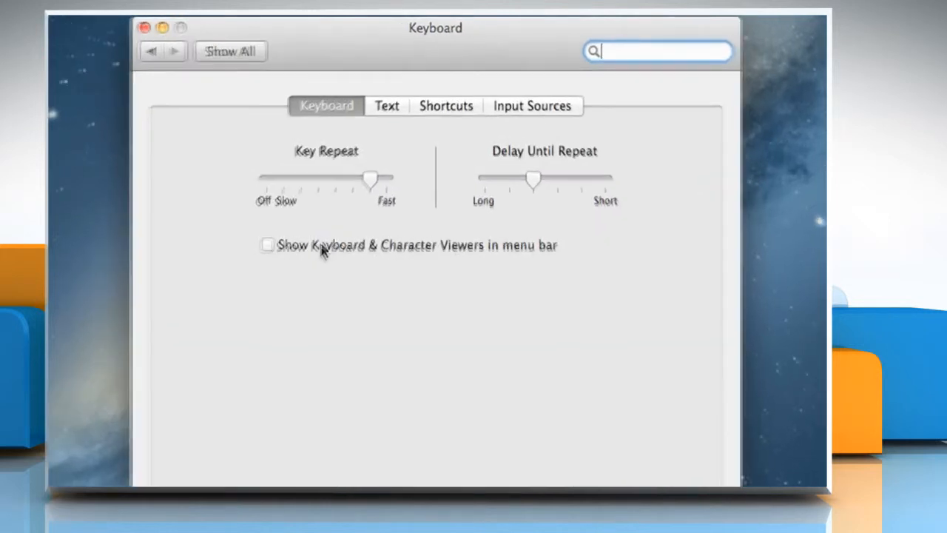
# Uncheck 'Correct spelling automatically' on the Keyboard Text tab and close the window.
pyautogui.click(387, 105)
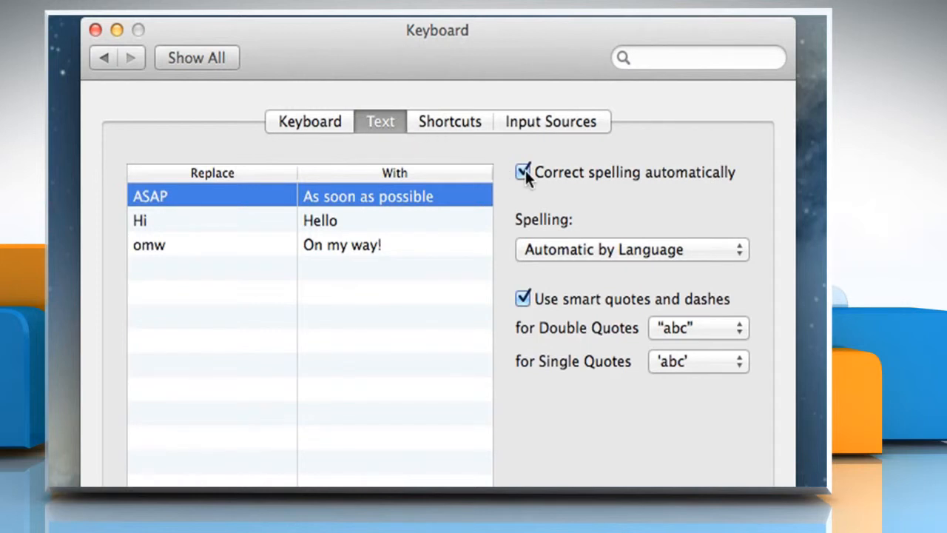
pyautogui.click(523, 171)
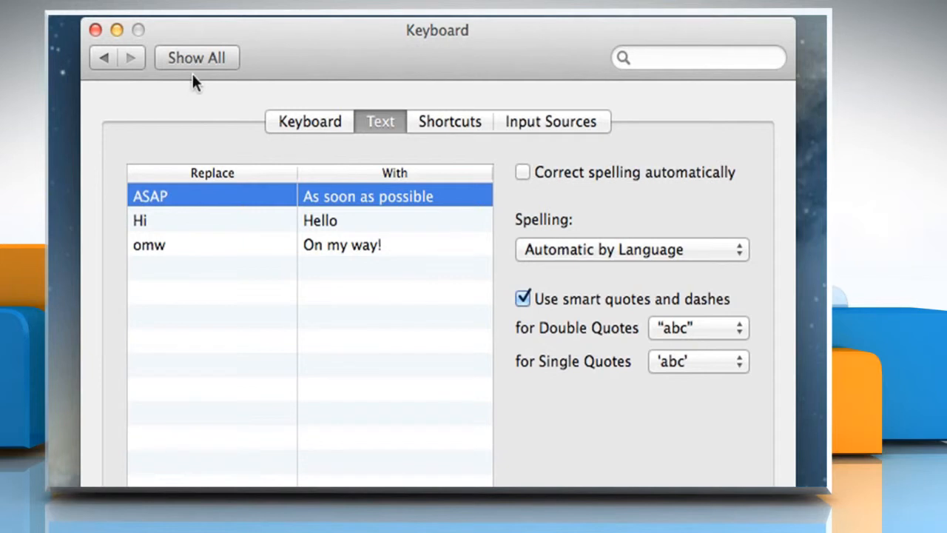
pyautogui.click(96, 30)
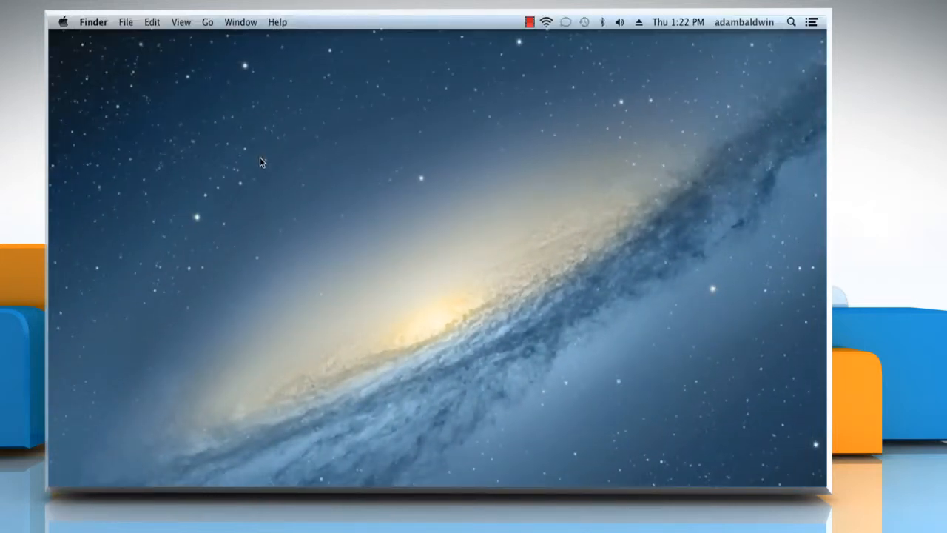